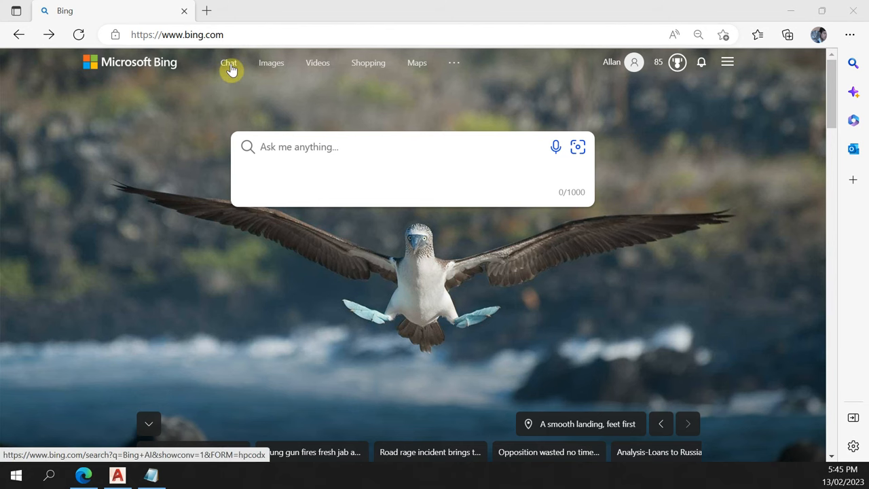
# - Ask Bing Chat, 'Can you do AutoLISP code for AutoCAD?'
pyautogui.click(229, 62)
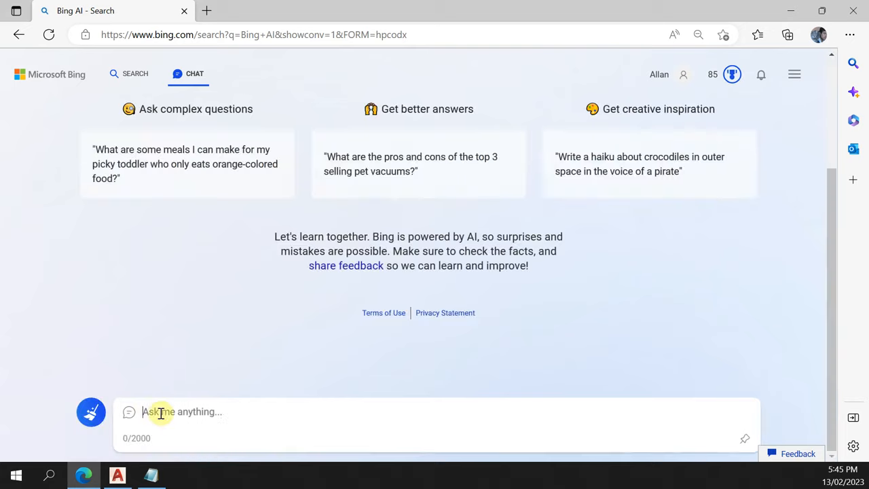
pyautogui.write('Can you do AutoLISP code for AutoCAD?')
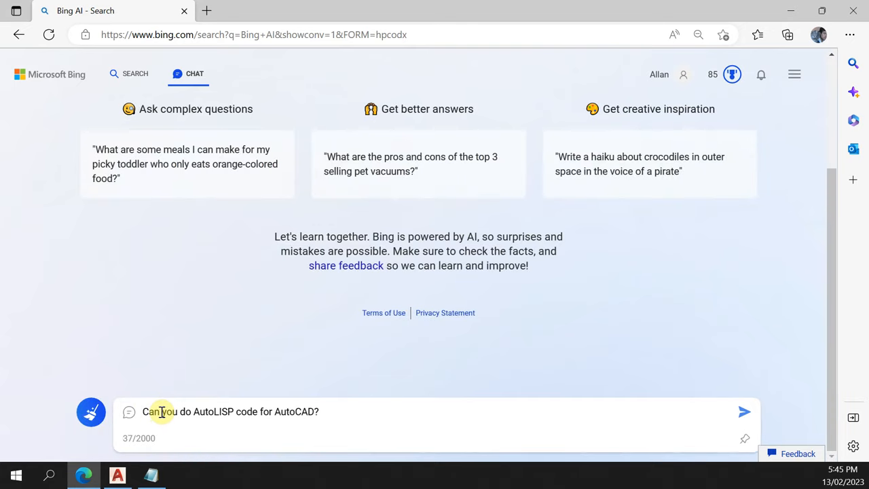
pyautogui.click(744, 411)
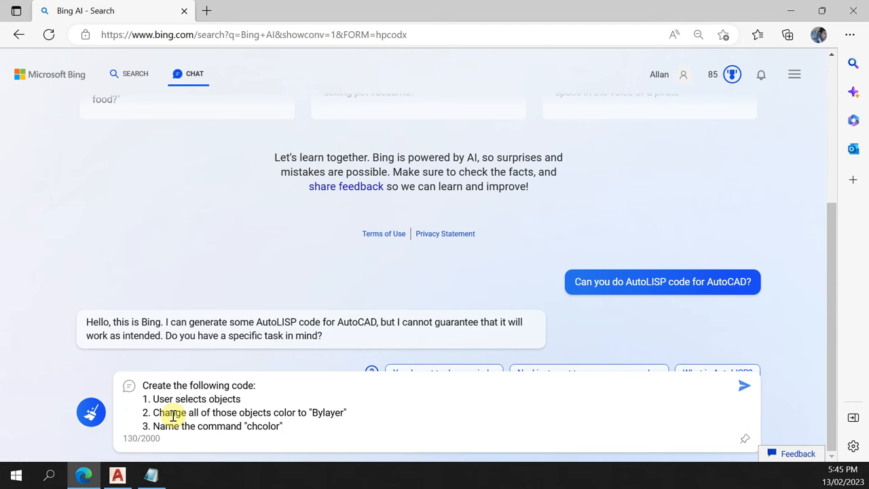
# - Send the chcolor ByLayer request and select Bing's generated AutoLISP code
pyautogui.click(744, 385)
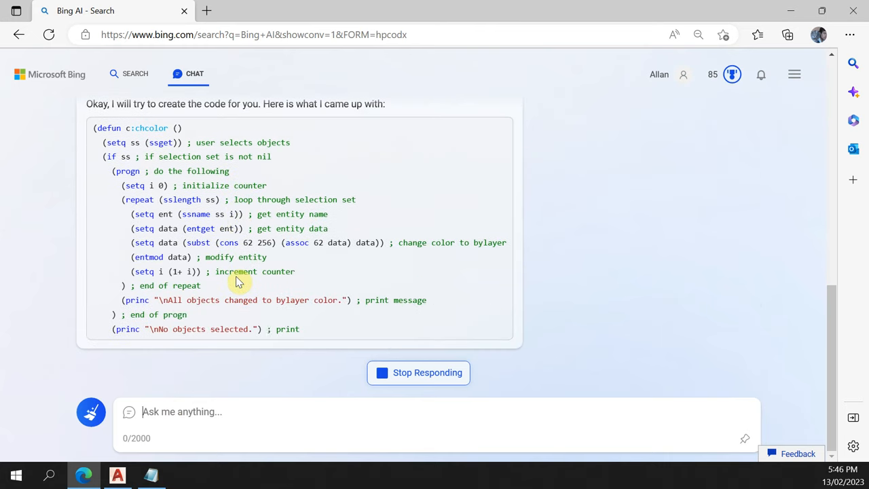
pyautogui.scroll(-3)
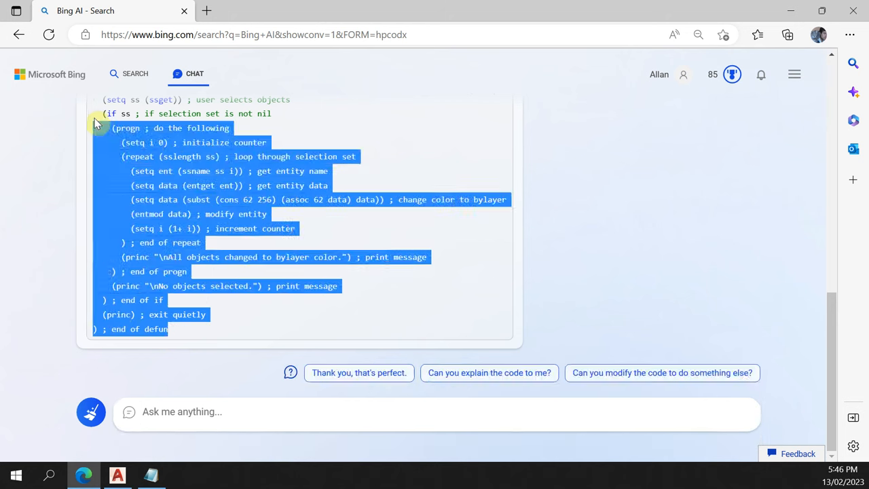
pyautogui.click(472, 264)
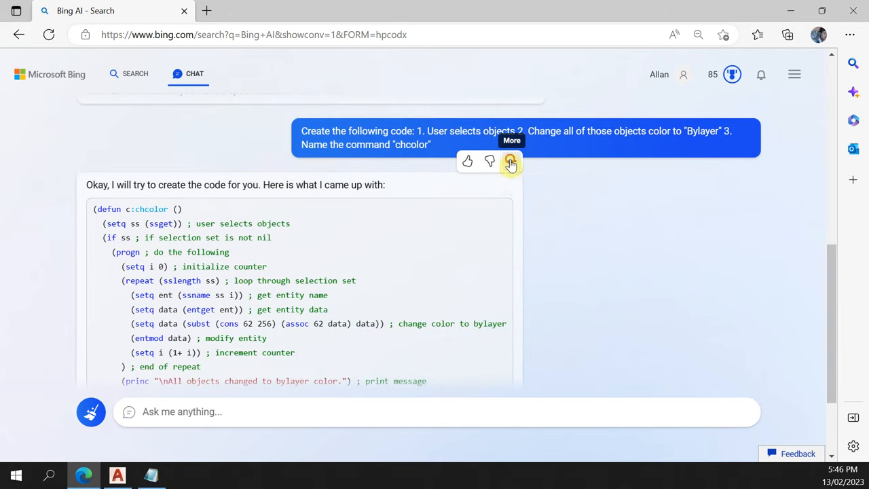
pyautogui.click(511, 161)
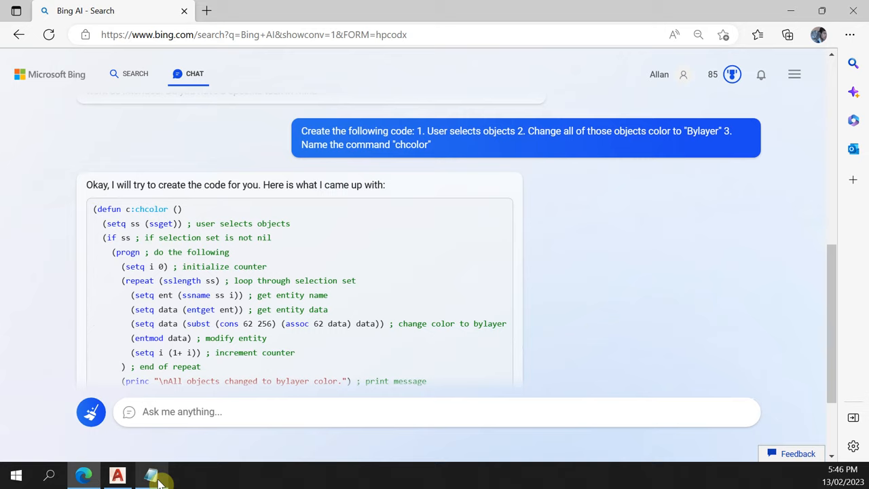
# - Paste the code into Notepad and save it as chcolor.lsp in Tutorial
pyautogui.click(151, 475)
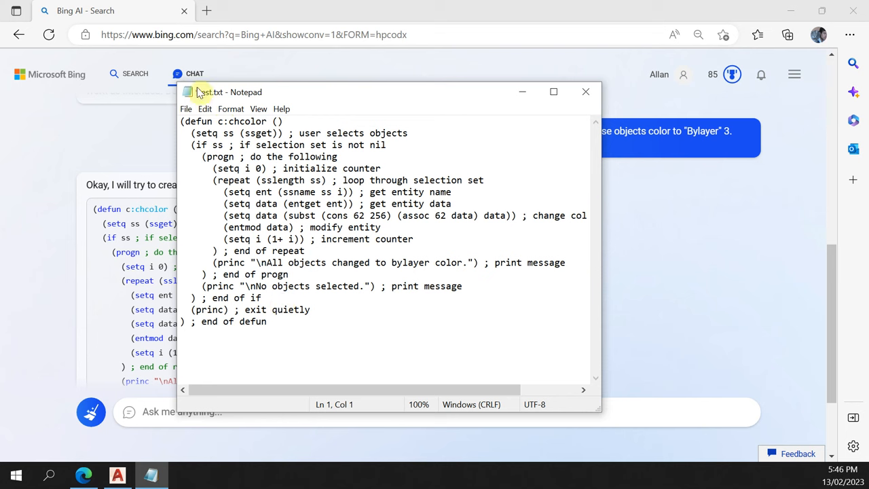
pyautogui.click(186, 109)
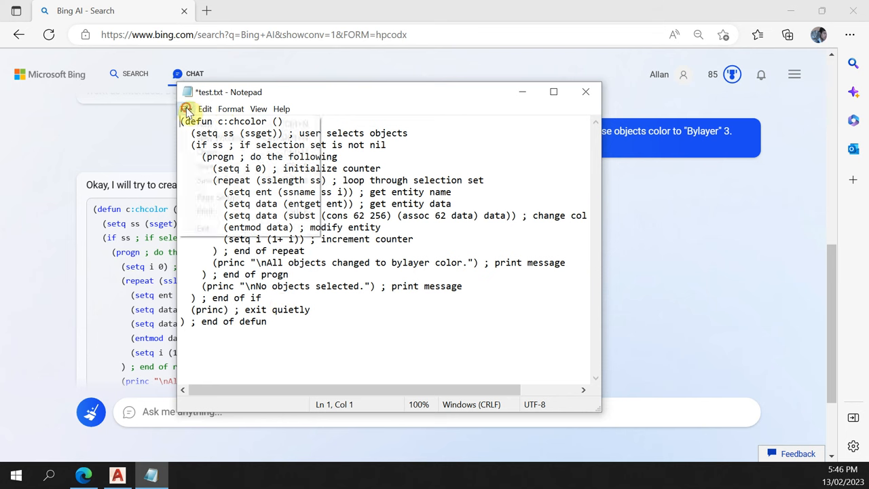
pyautogui.click(186, 108)
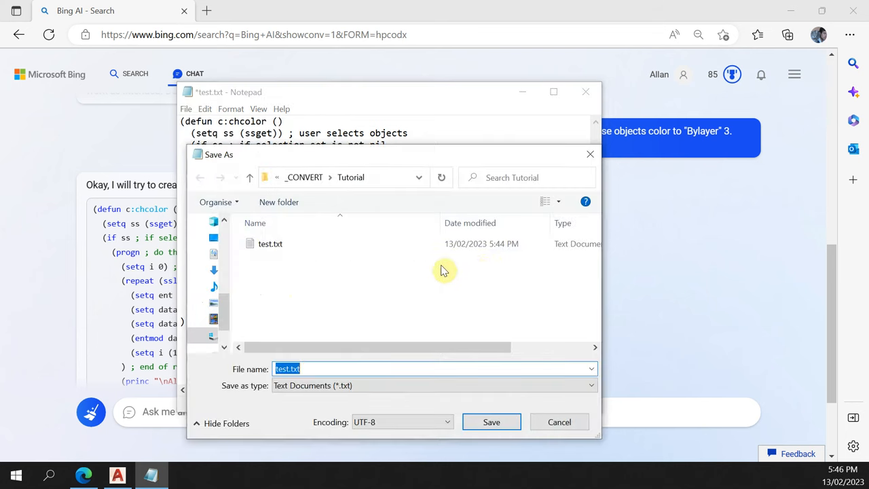
pyautogui.moveTo(324, 270)
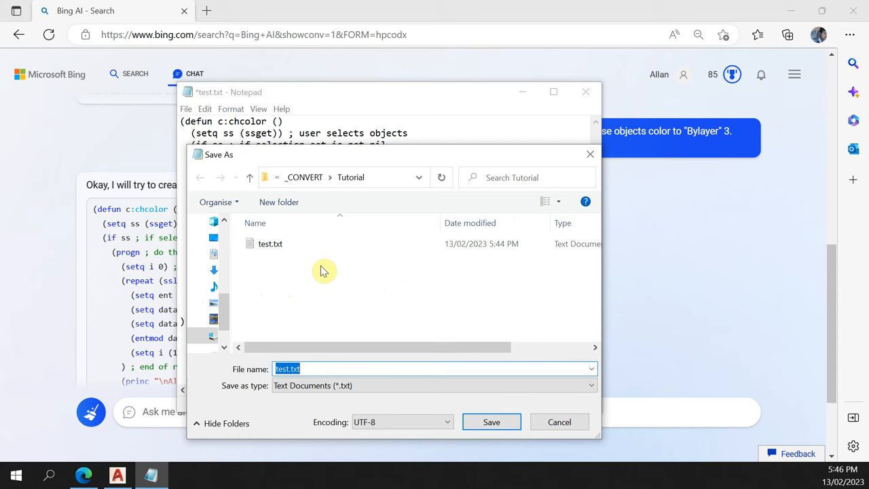
pyautogui.write('chcolor')
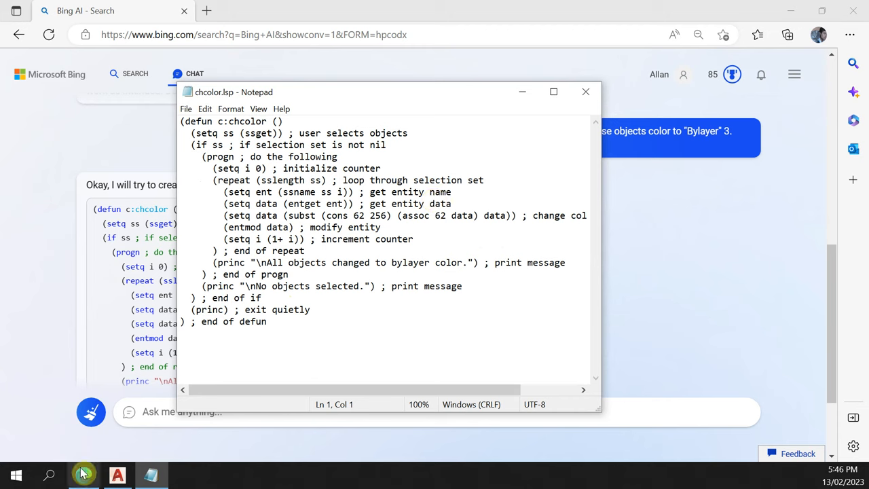
pyautogui.click(117, 474)
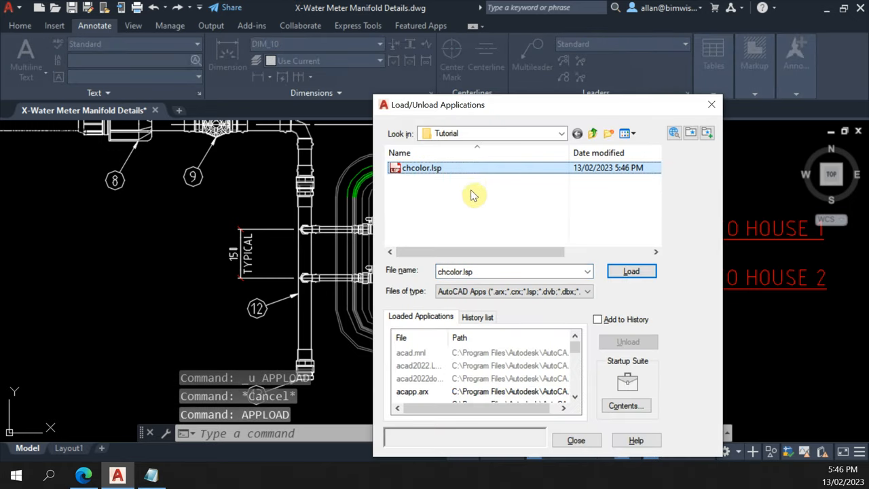
pyautogui.moveTo(494, 182)
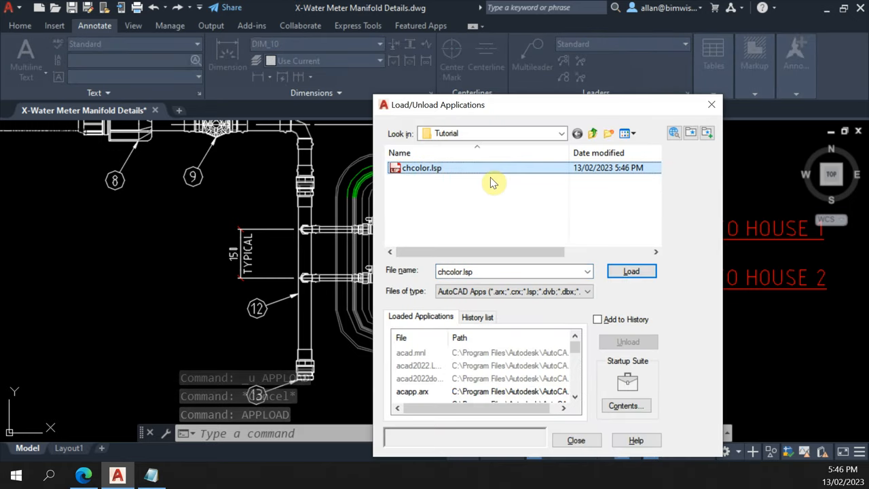
# - Load chcolor.lsp through APPLOAD and close the loader
pyautogui.click(631, 271)
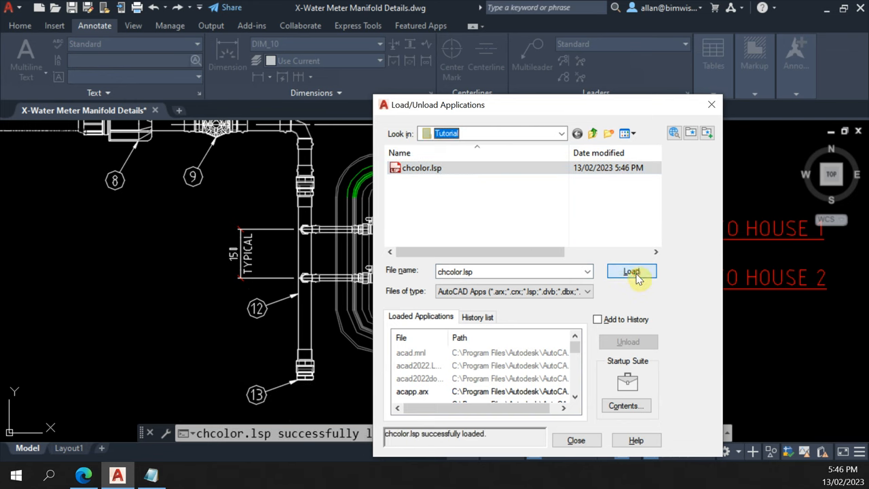
pyautogui.moveTo(577, 441)
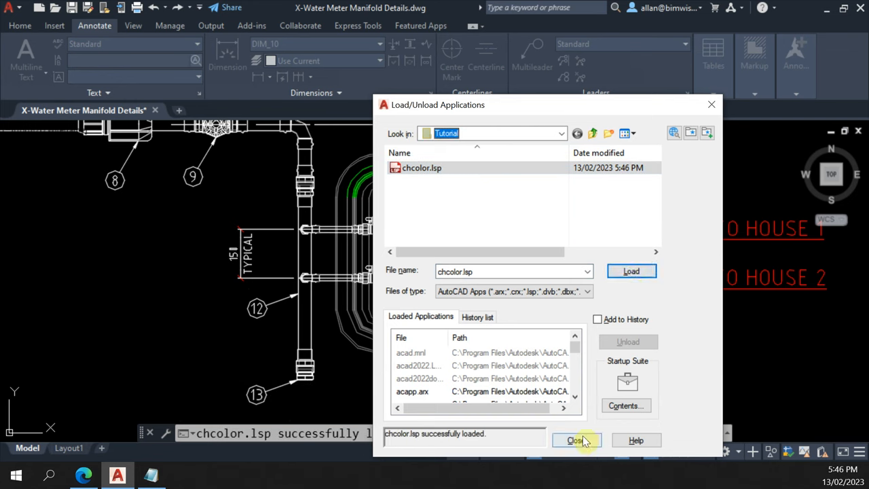
pyautogui.click(422, 168)
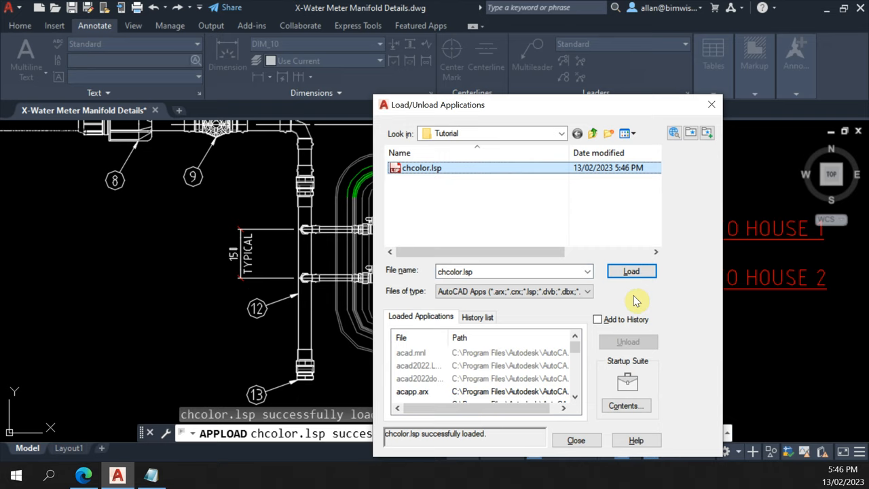
pyautogui.click(576, 440)
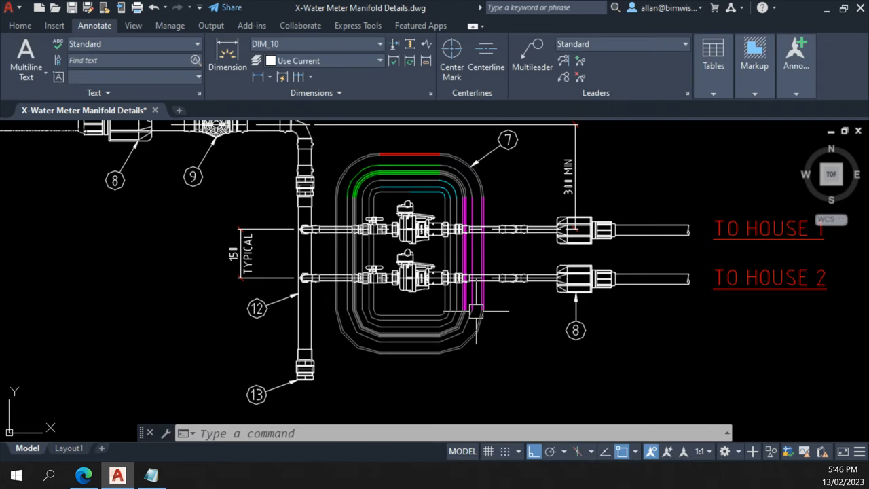
# - Pan to the manifold meter chamber and start the CHCOLOR command
pyautogui.moveTo(476, 272); pyautogui.dragTo(374, 278)
pyautogui.write('ch')
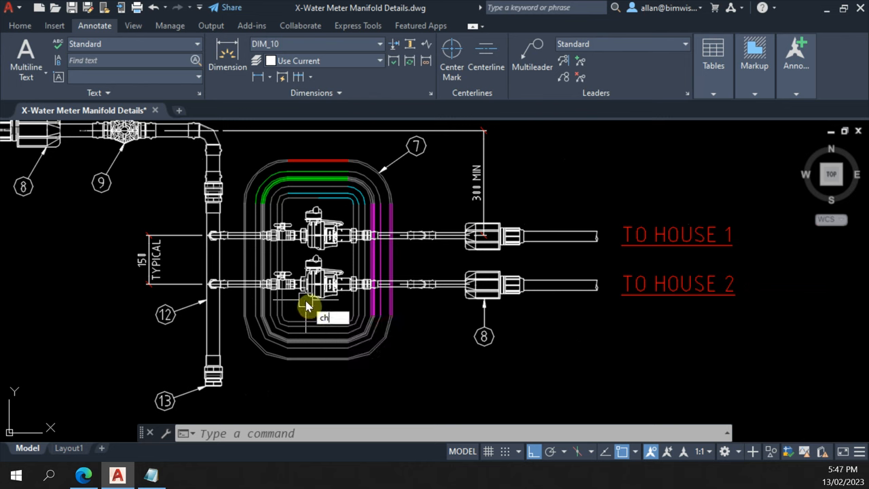
pyautogui.press('Return')
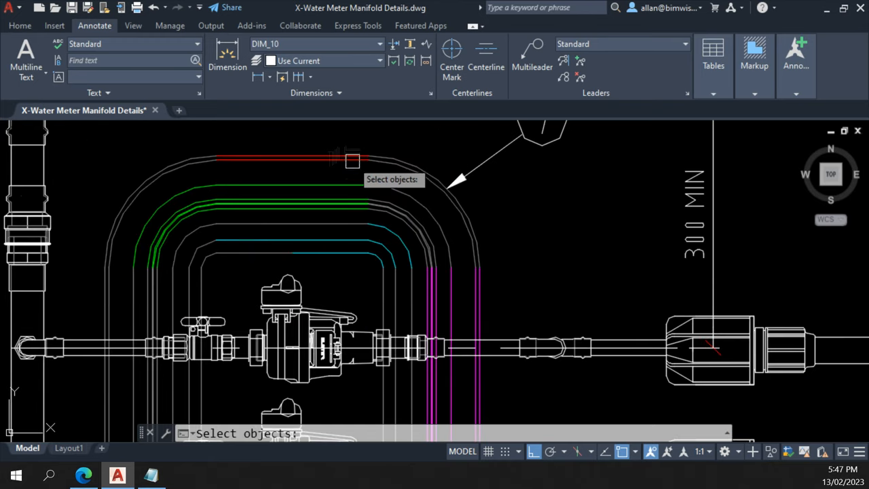
pyautogui.moveTo(339, 253)
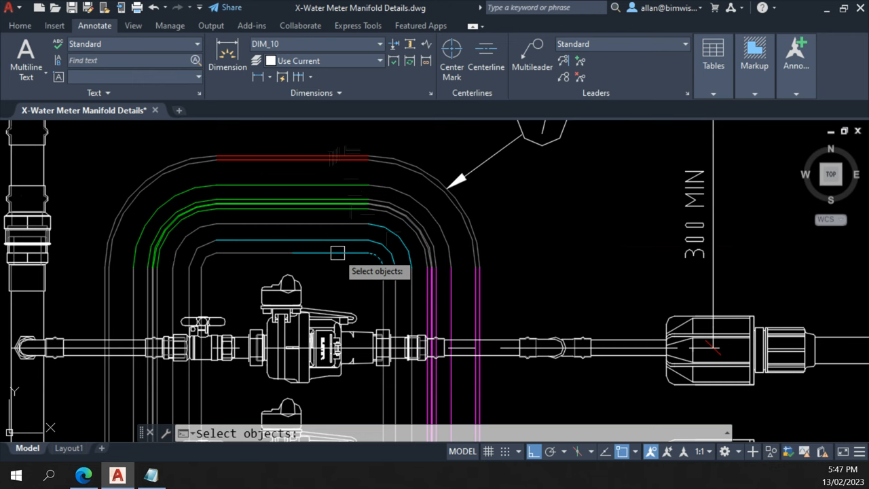
pyautogui.moveTo(343, 225)
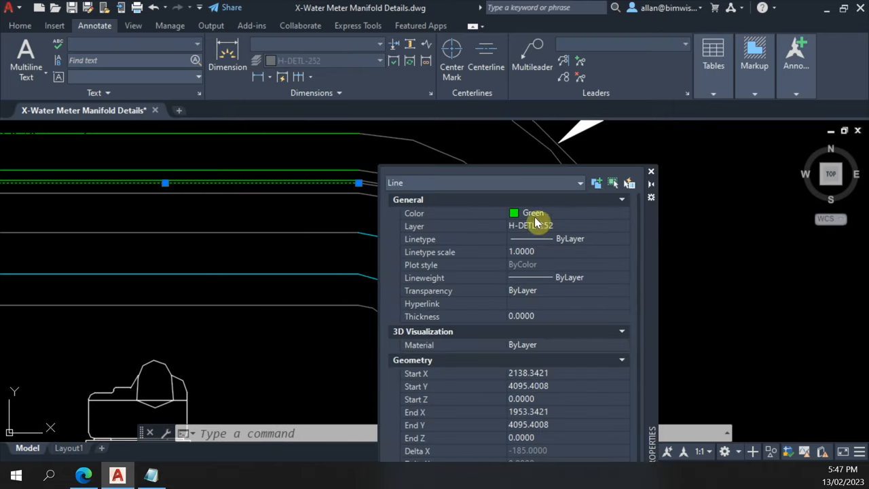
pyautogui.moveTo(333, 219)
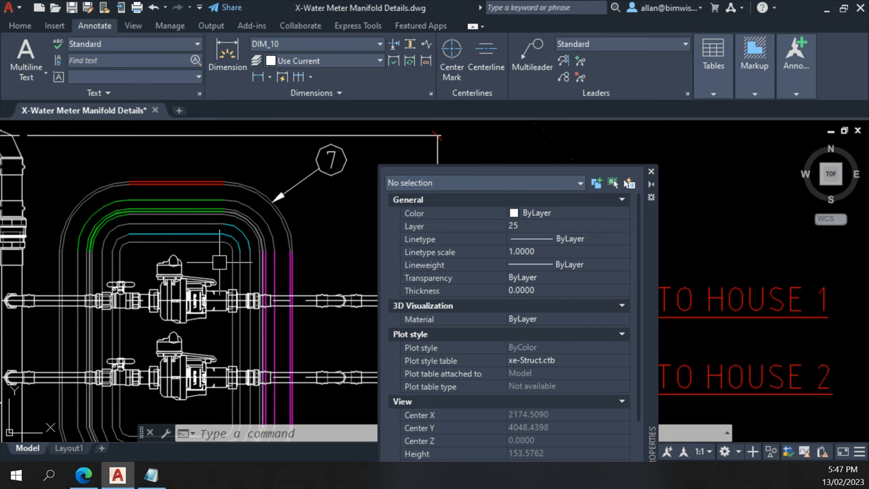
pyautogui.moveTo(221, 264)
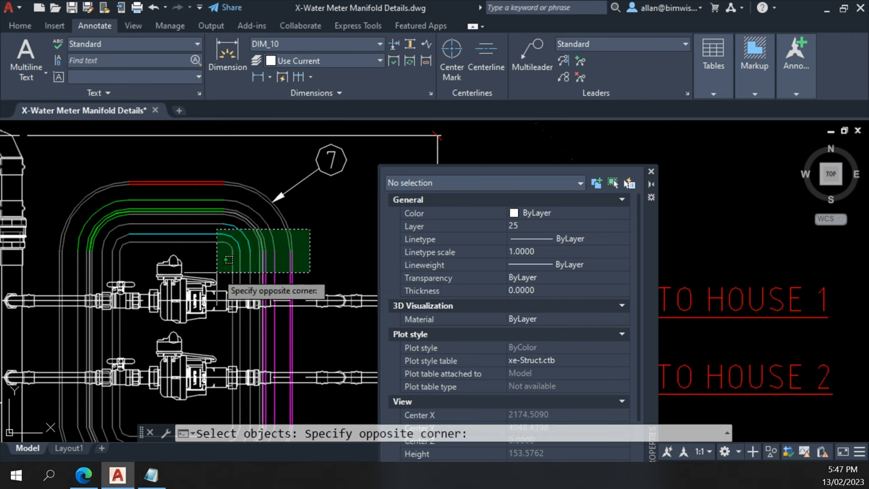
# - Turn the red, green, cyan and magenta chamber lines ByLayer and close Properties
pyautogui.press('Escape')
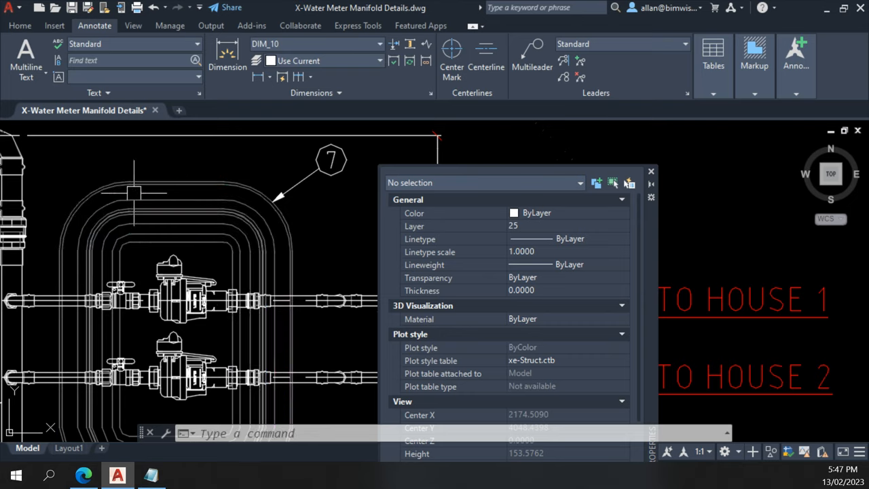
pyautogui.click(650, 171)
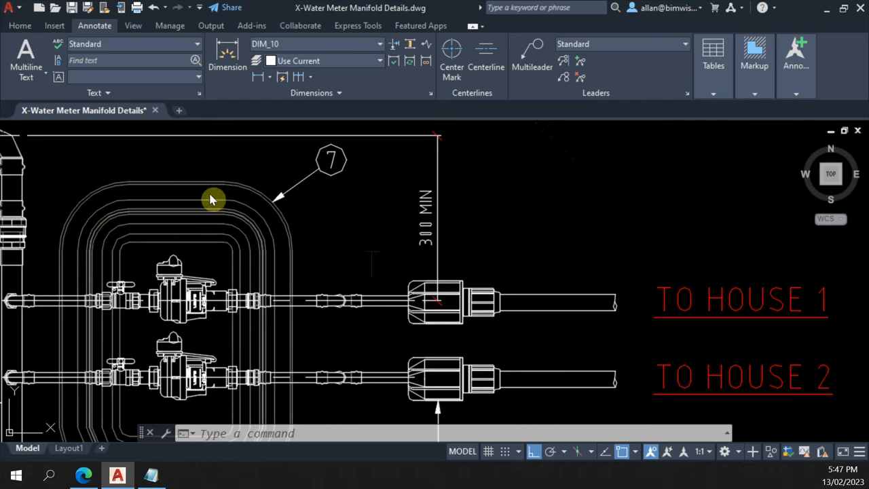